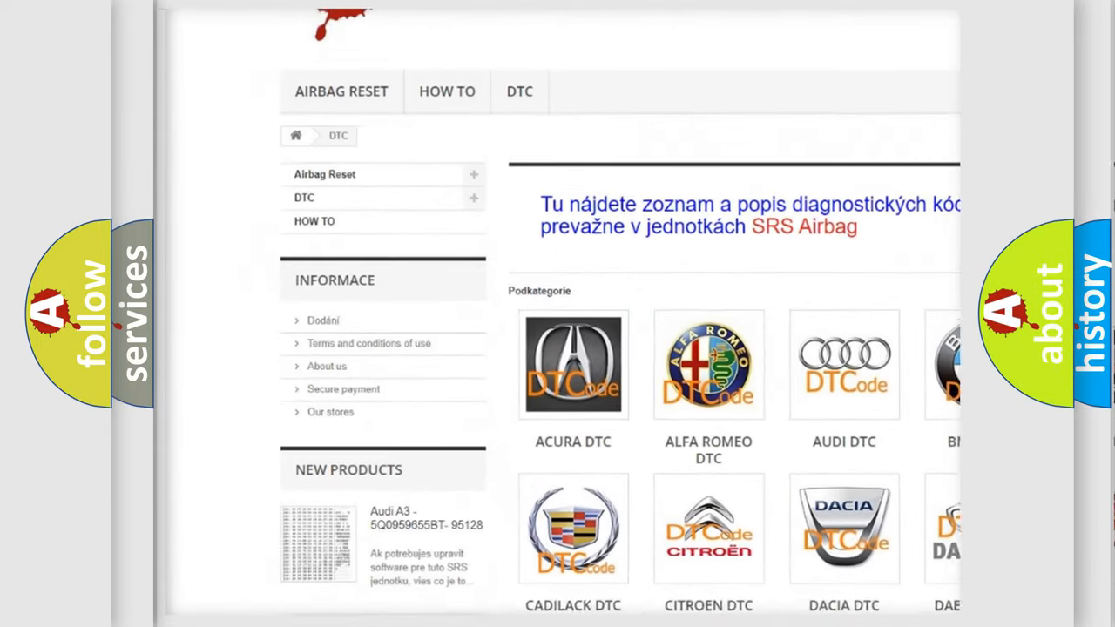
scroll("down", 3)
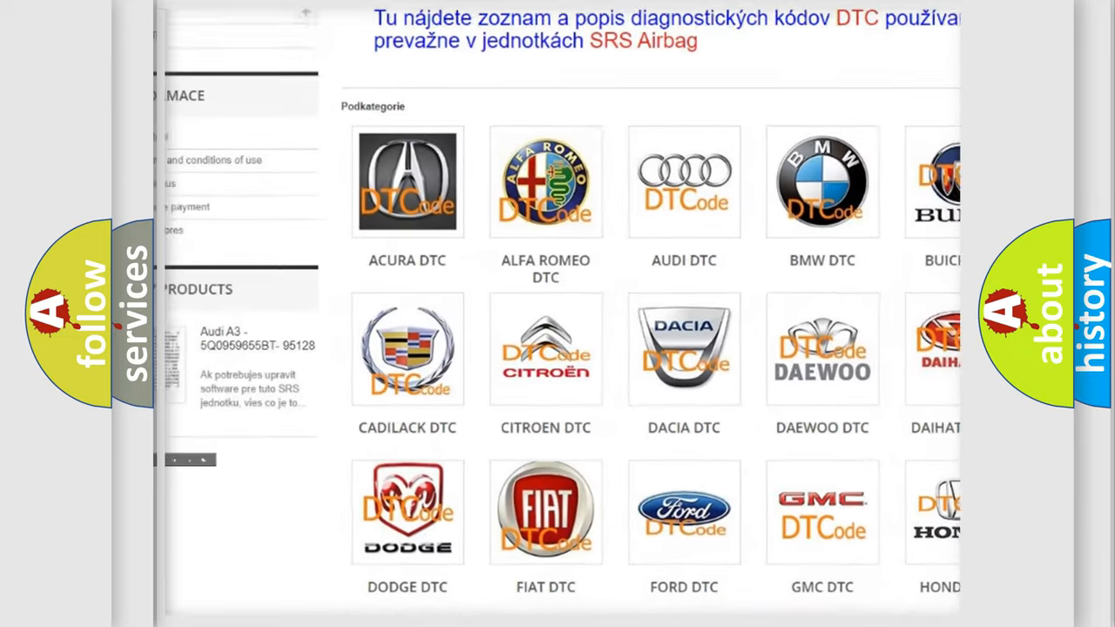
scroll("down", 3)
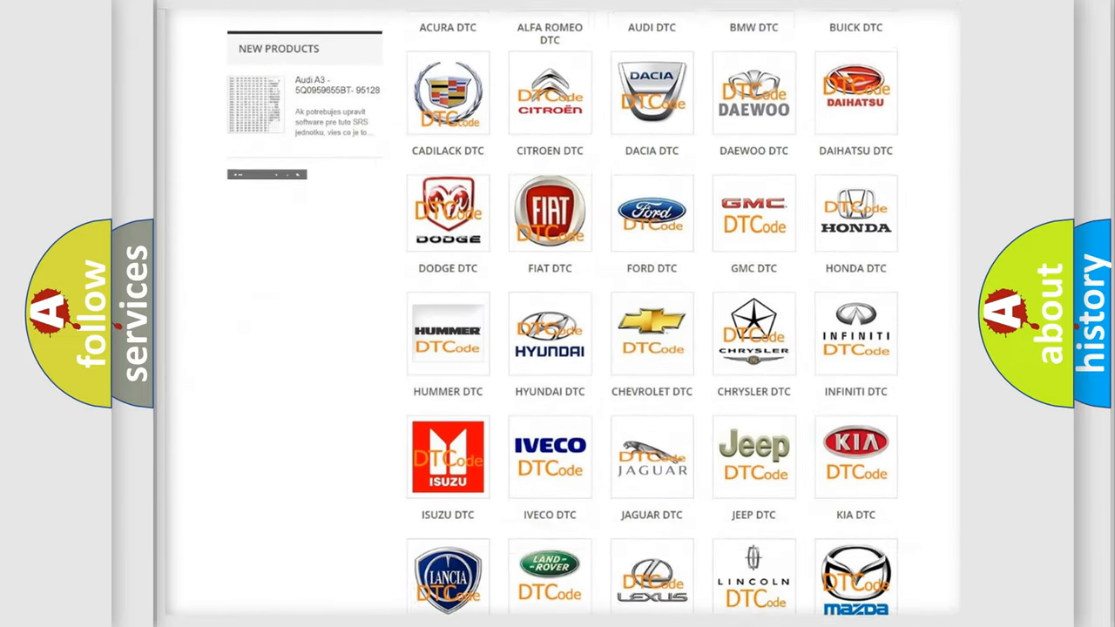
scroll("down", 3)
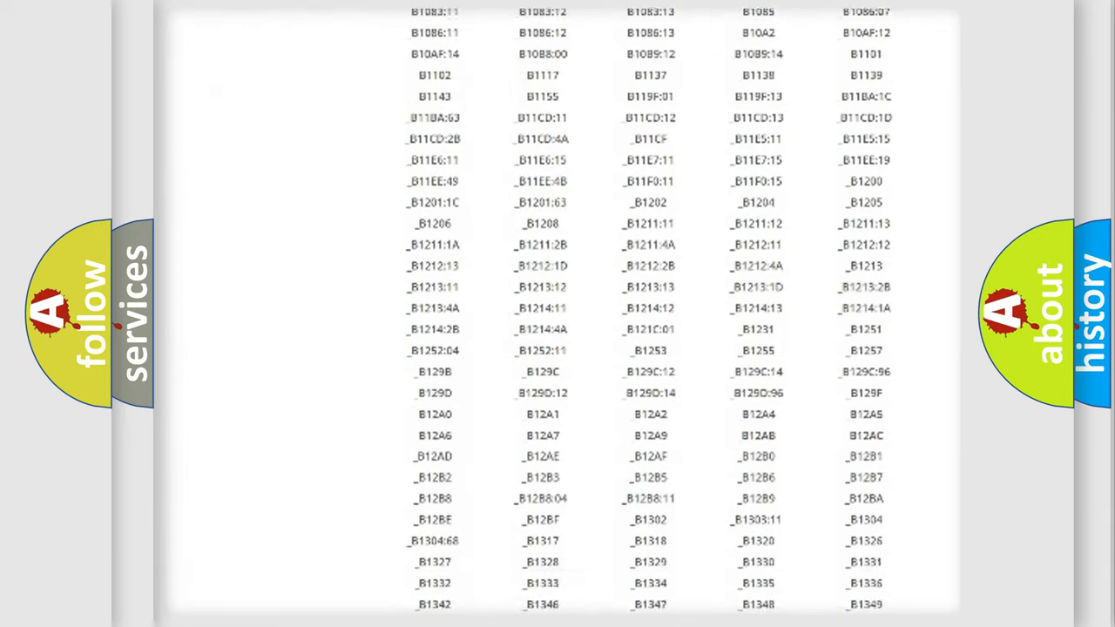
scroll("down", 3)
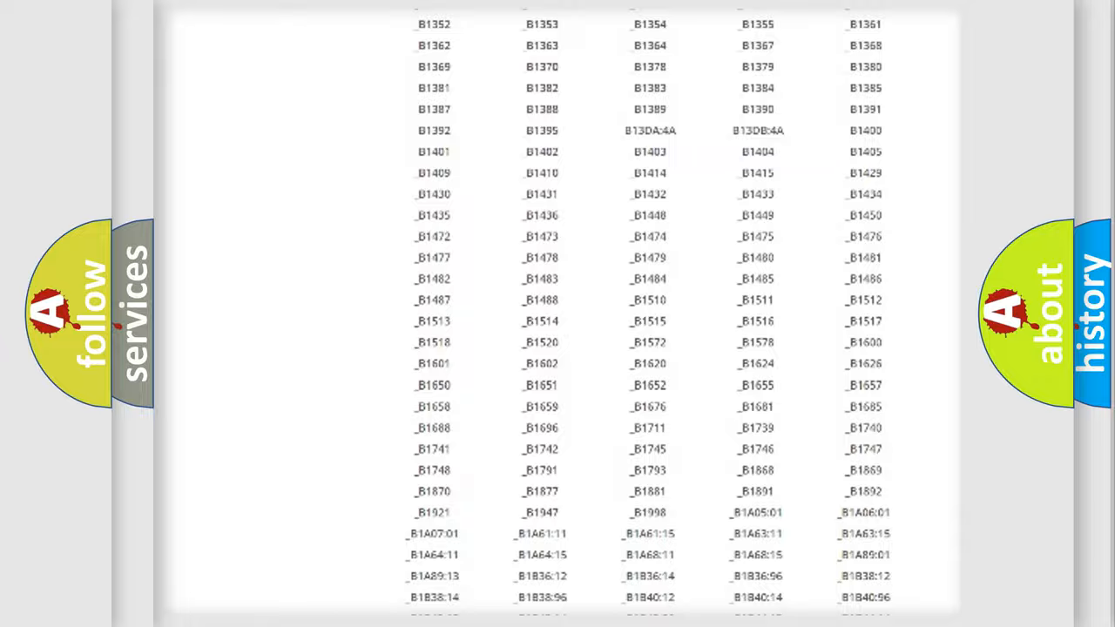